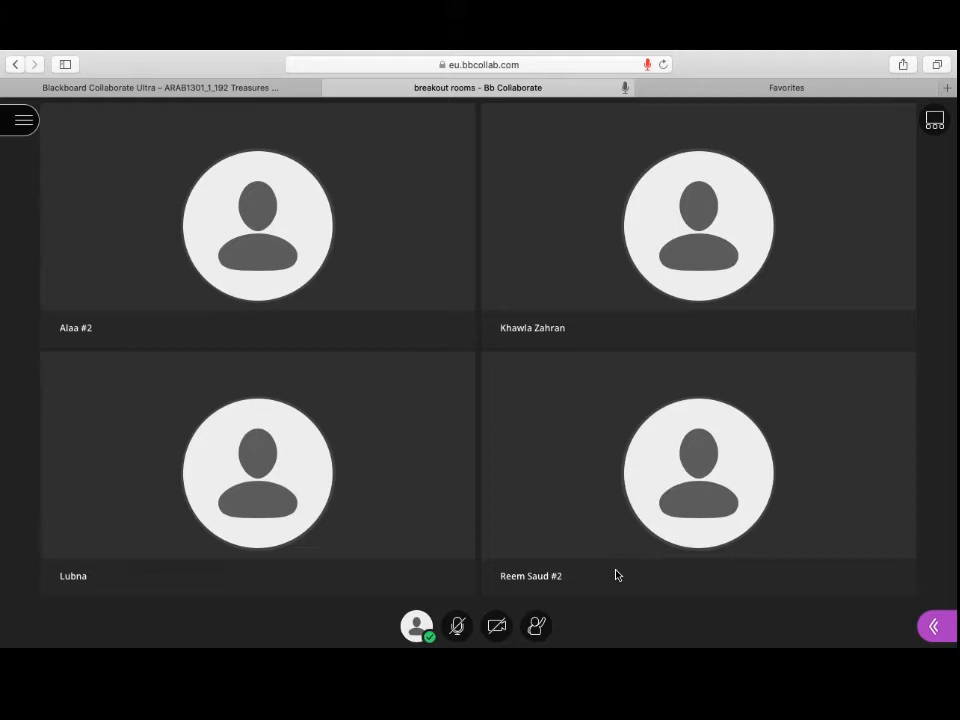
{"action": "mouse_move", "coordinate": [808, 634]}
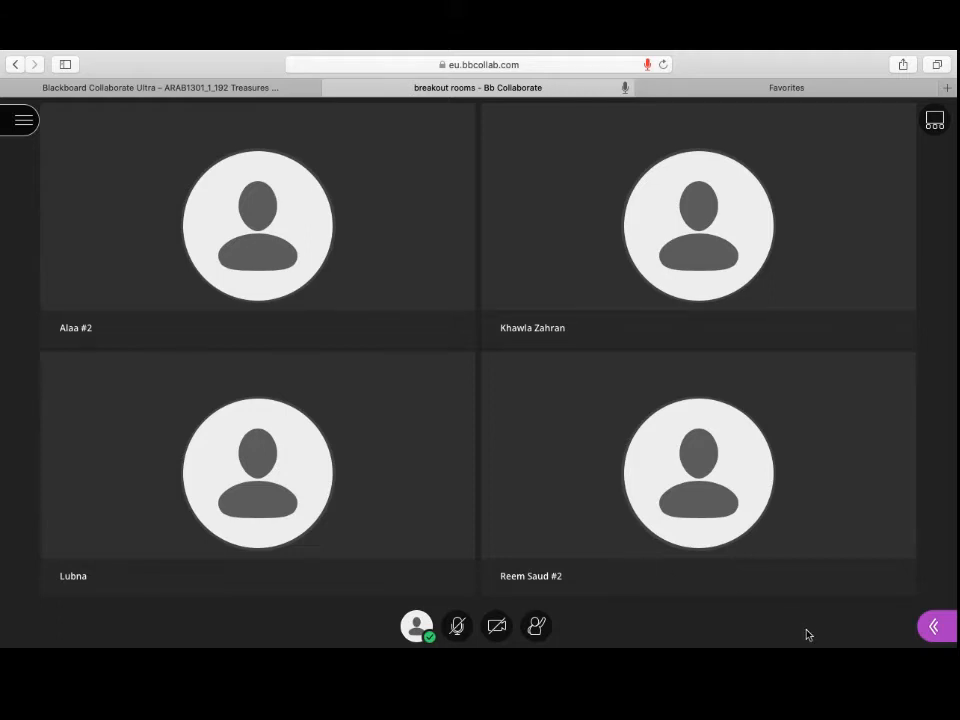
{"action": "mouse_move", "coordinate": [936, 626]}
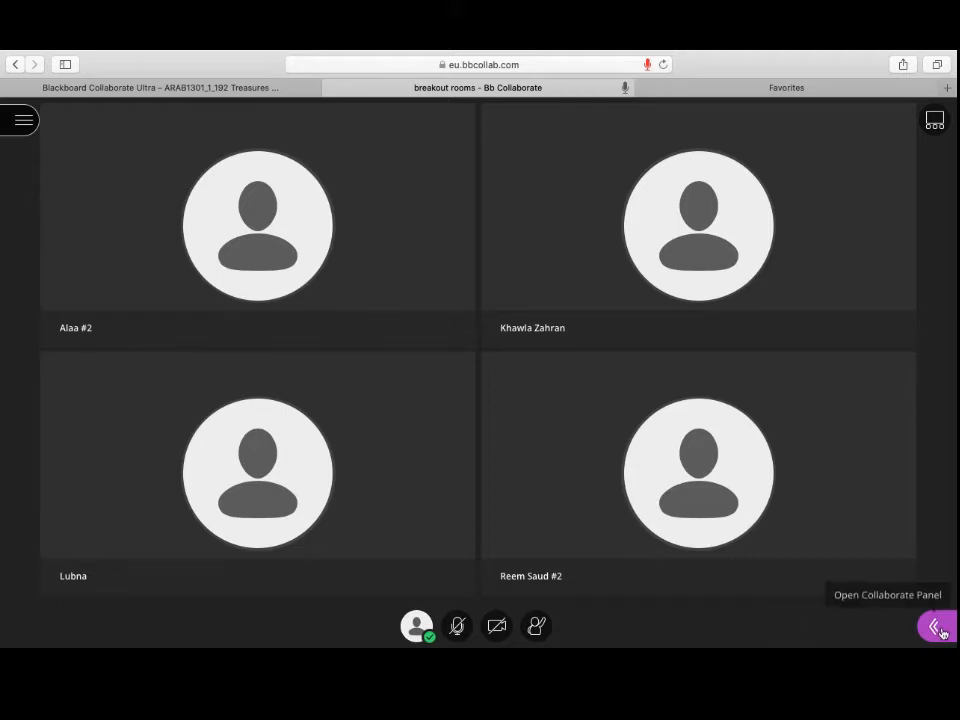
- Open the Collaborate side panel so the Everyone and Moderators chat list shows
{"action": "left_click", "coordinate": [937, 626]}
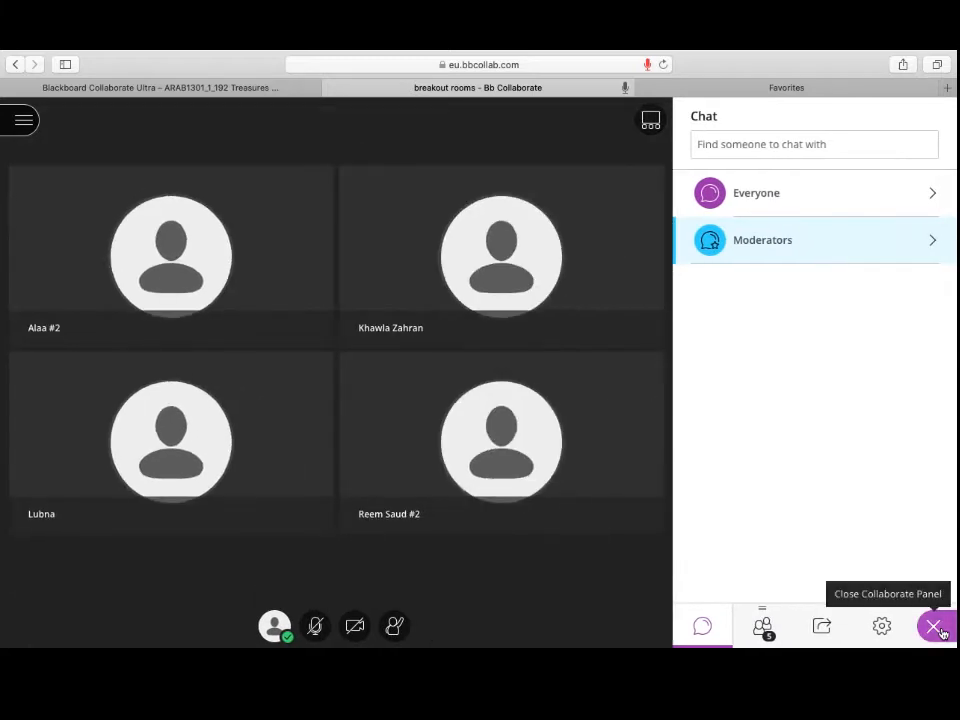
{"action": "mouse_move", "coordinate": [821, 626]}
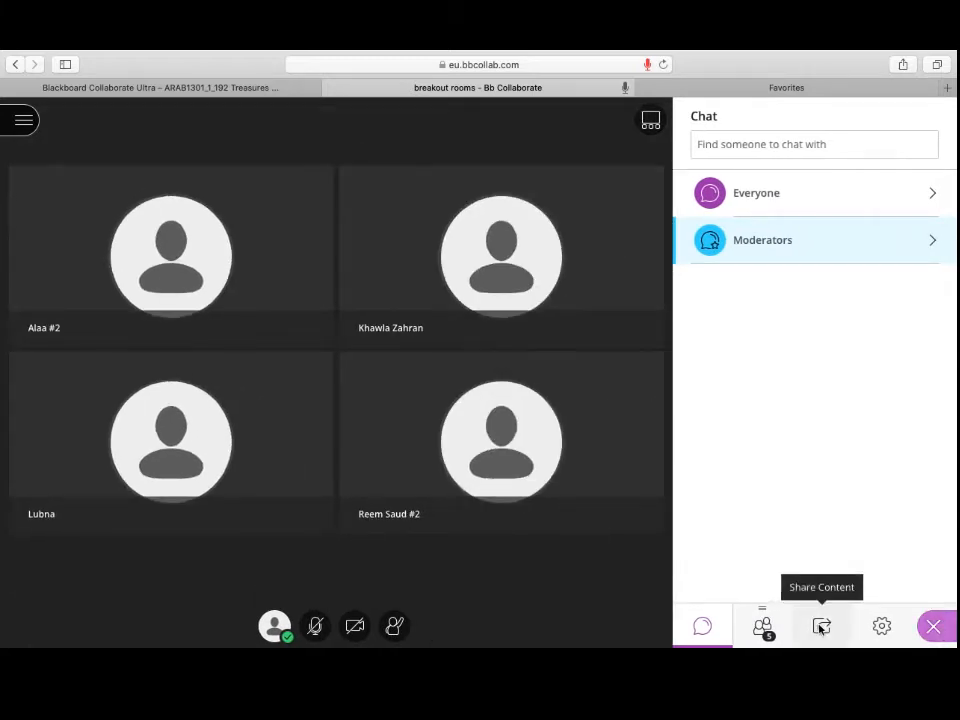
- Configure Breakout Groups with random assignment of 2 groups and attendees allowed to switch
{"action": "left_click", "coordinate": [821, 626]}
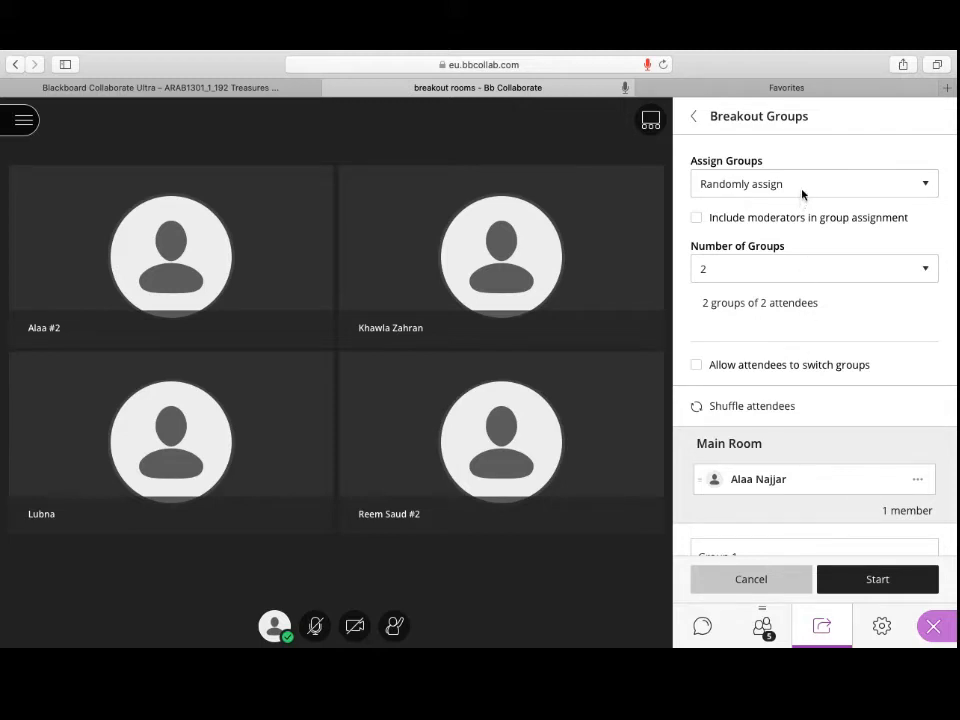
{"action": "left_click", "coordinate": [813, 183]}
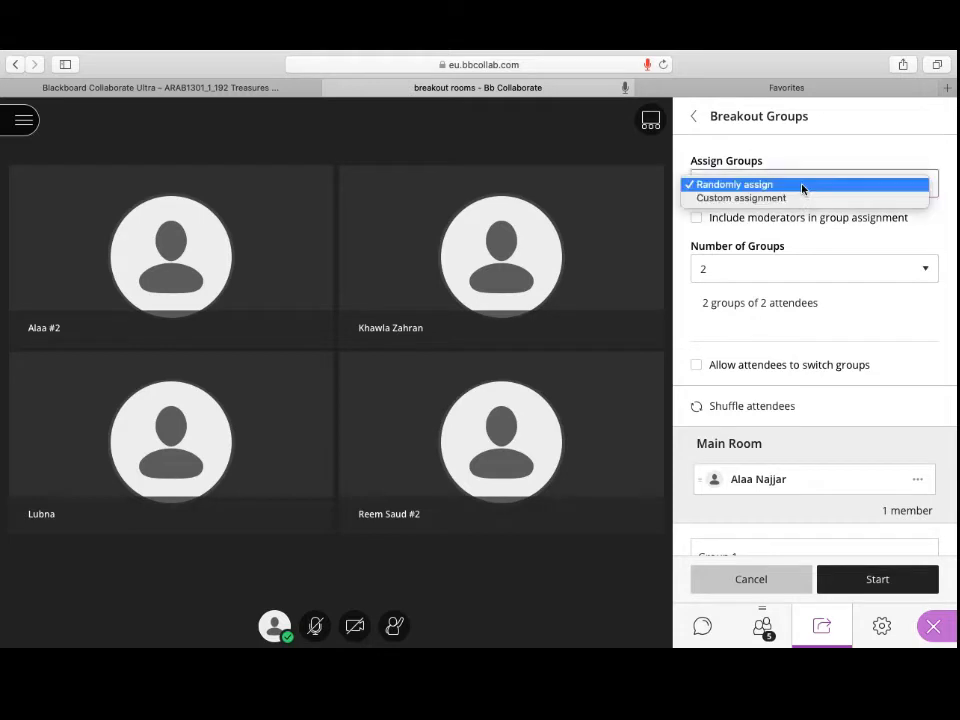
{"action": "left_click", "coordinate": [734, 184]}
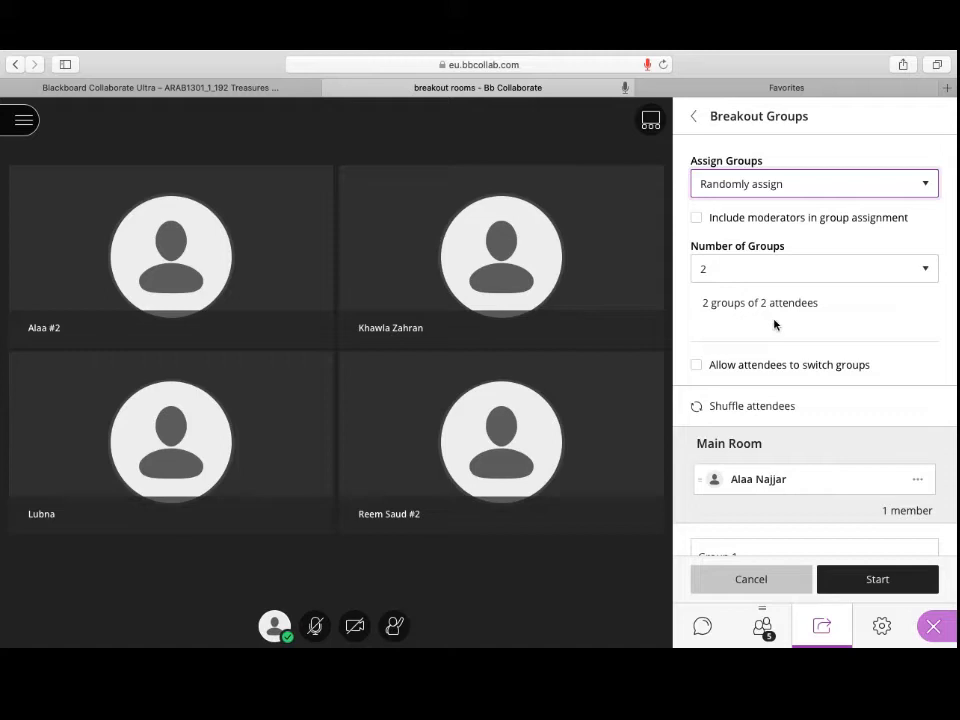
{"action": "scroll", "scroll_direction": "down", "scroll_amount": 3}
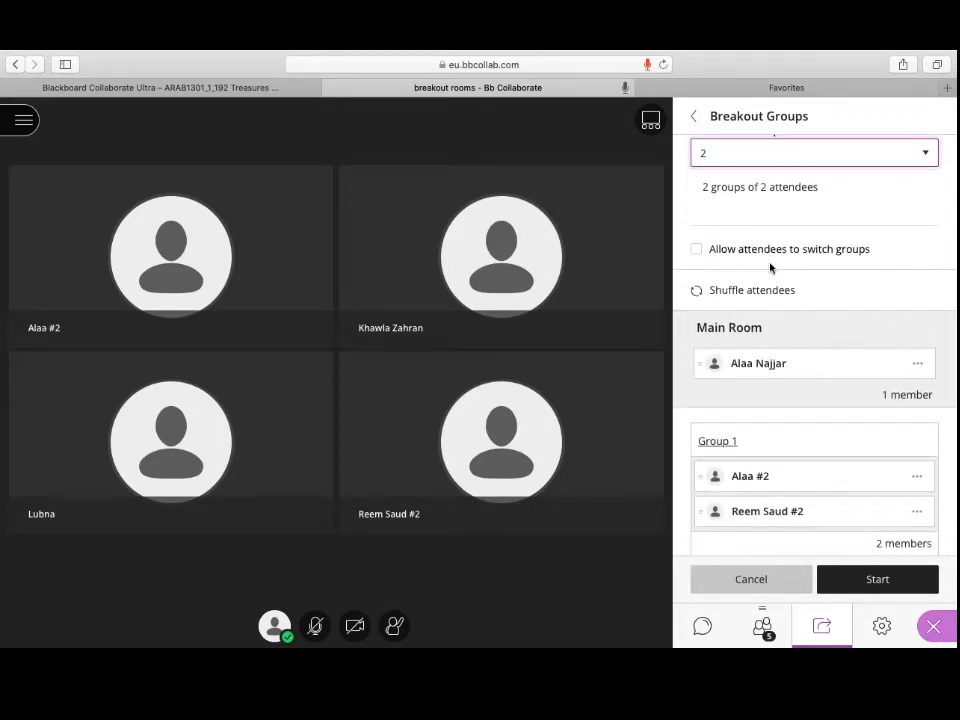
{"action": "left_click", "coordinate": [696, 249]}
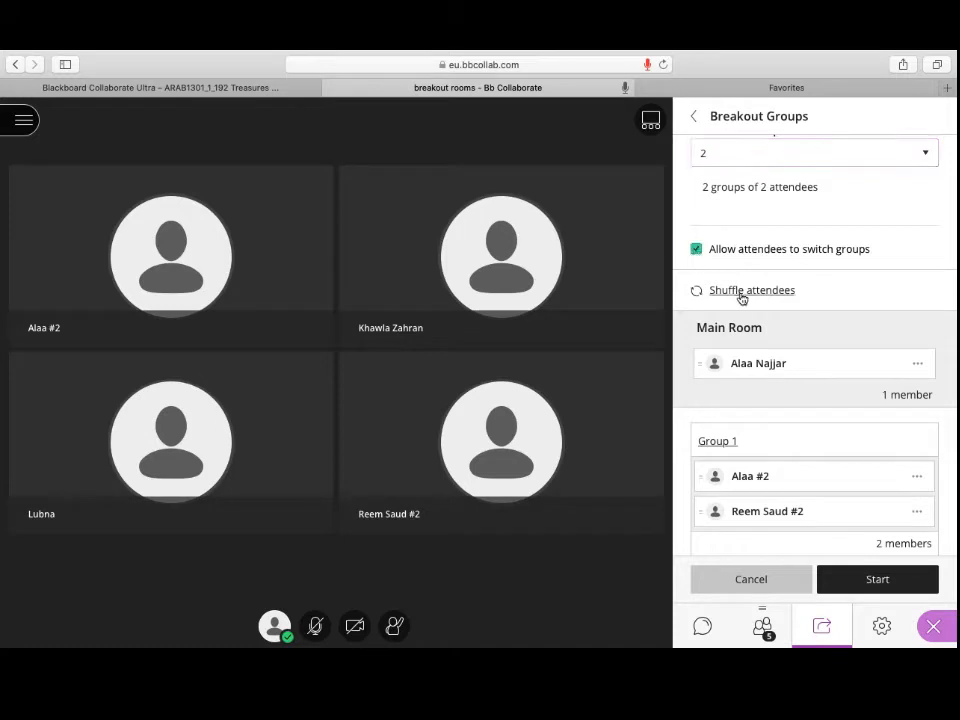
{"action": "scroll", "scroll_direction": "down", "scroll_amount": 3}
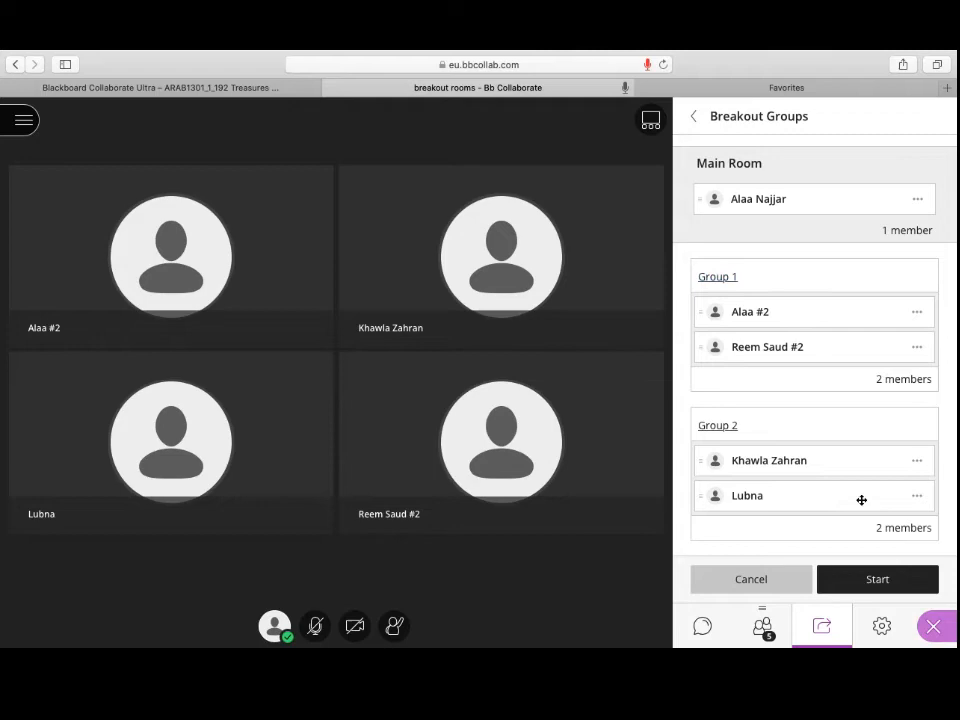
- Start the random breakout groups and join Group 1 as moderator
{"action": "left_click", "coordinate": [877, 579]}
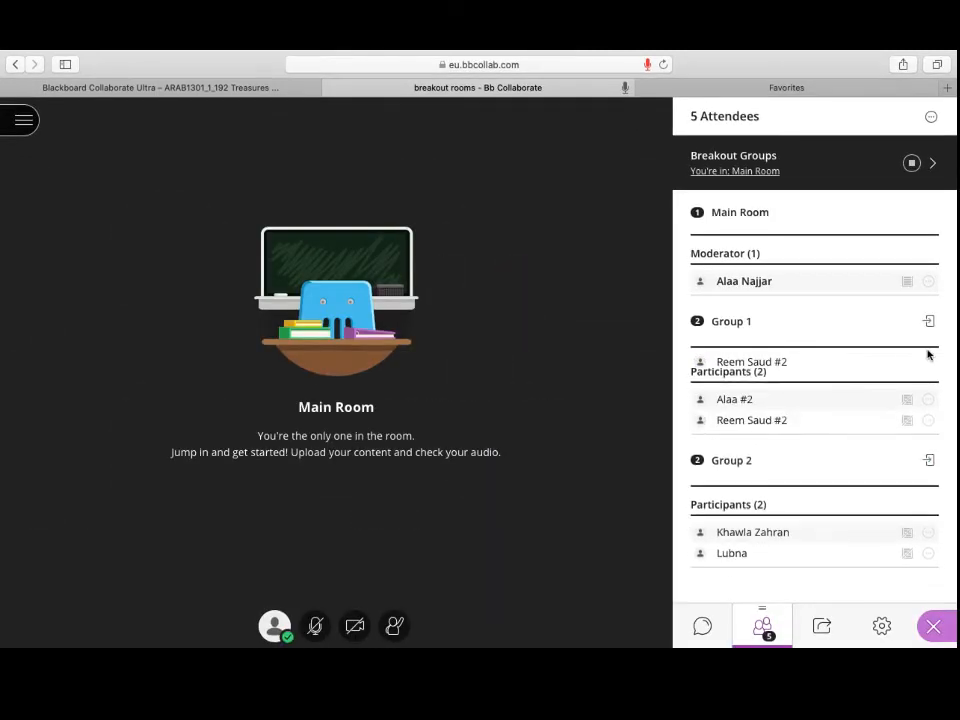
{"action": "mouse_move", "coordinate": [928, 321]}
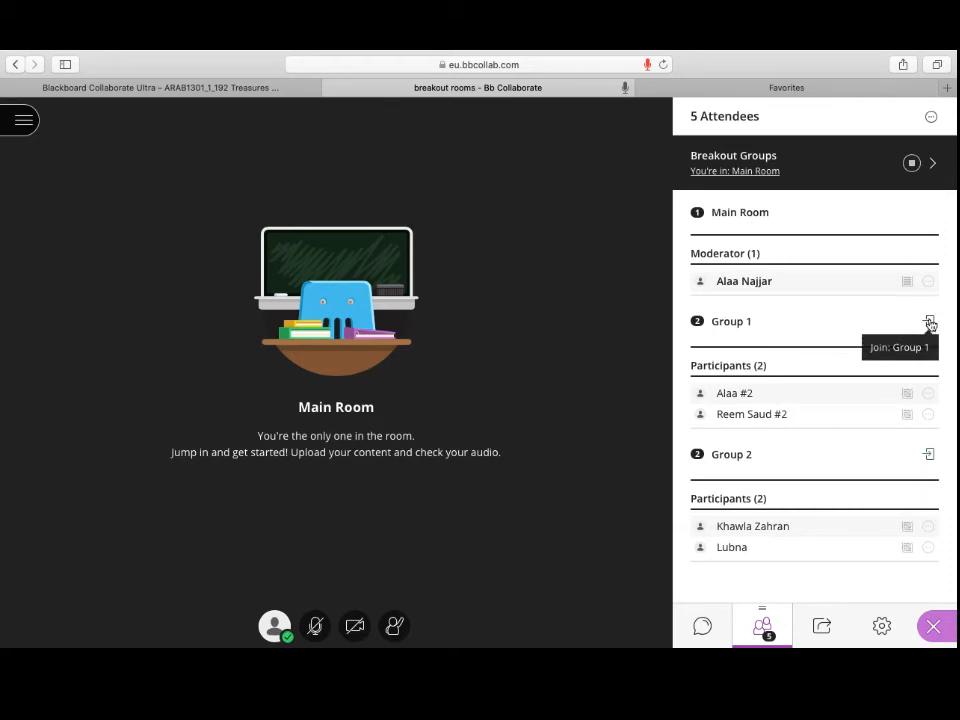
{"action": "left_click", "coordinate": [928, 321]}
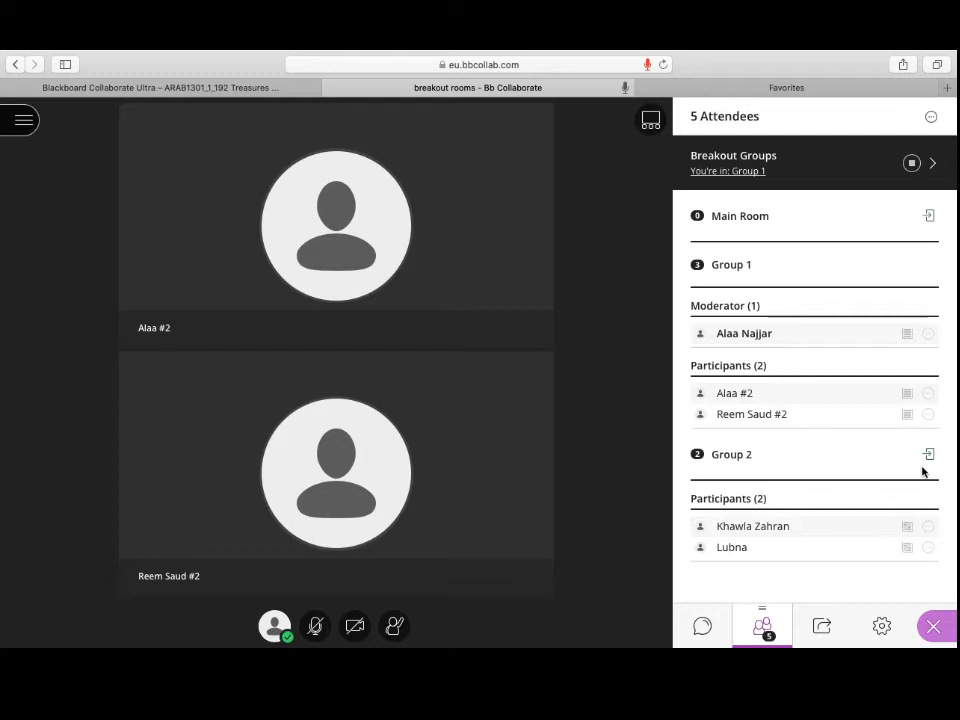
{"action": "mouse_move", "coordinate": [928, 454]}
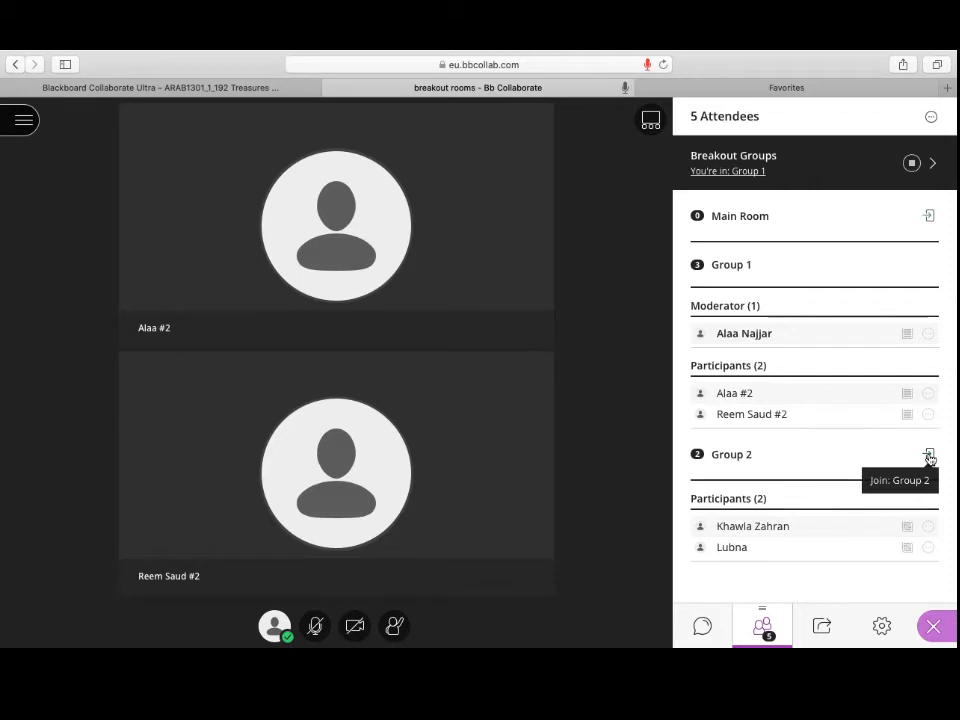
- Visit Group 2, then return to the Main Room bringing all six attendees together
{"action": "left_click", "coordinate": [928, 456]}
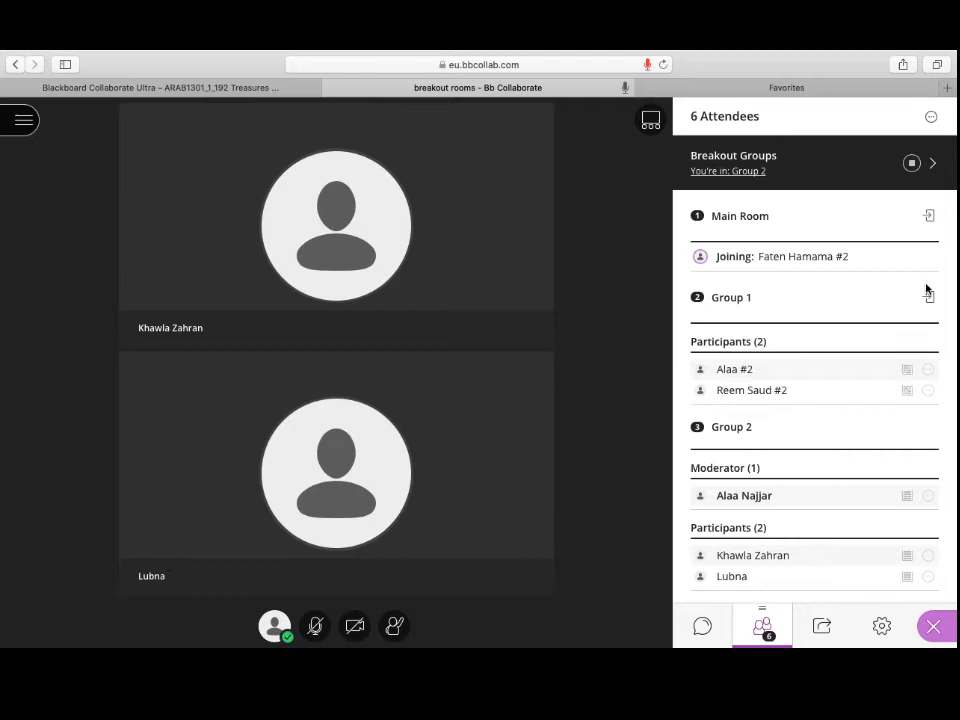
{"action": "mouse_move", "coordinate": [929, 216]}
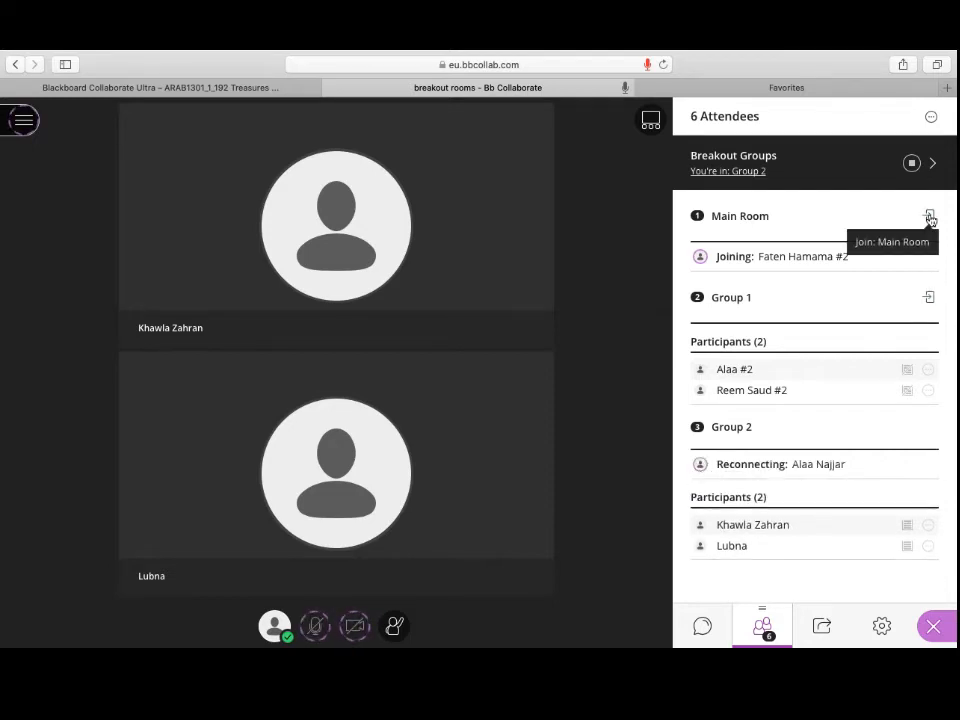
{"action": "left_click", "coordinate": [928, 217]}
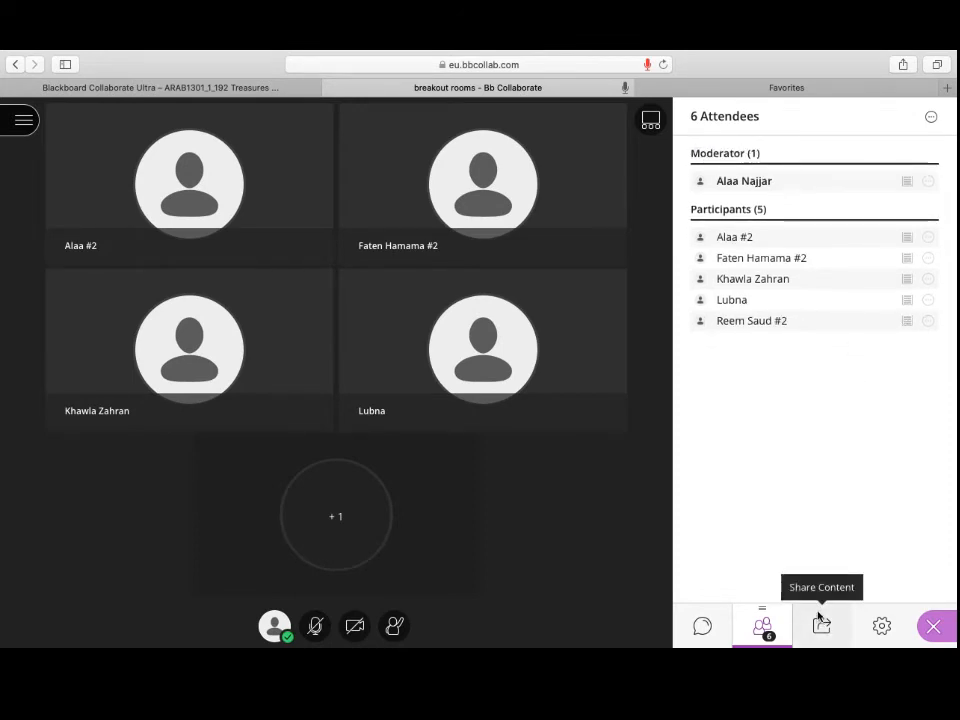
- Reopen Breakout Groups from Share Content and switch to Custom assignment
{"action": "left_click", "coordinate": [821, 626]}
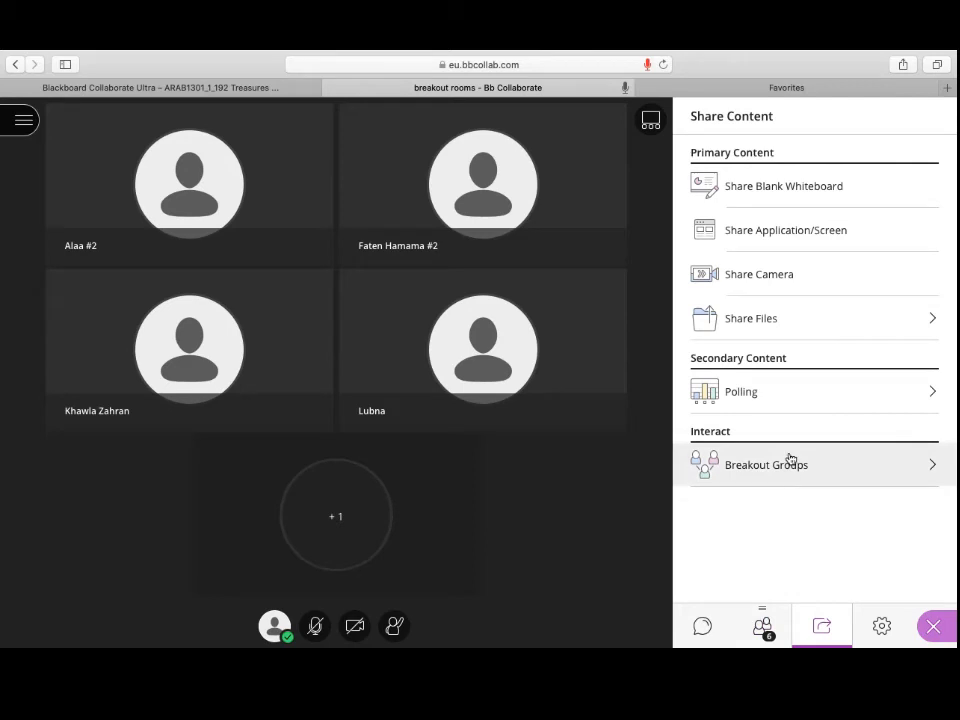
{"action": "left_click", "coordinate": [766, 464]}
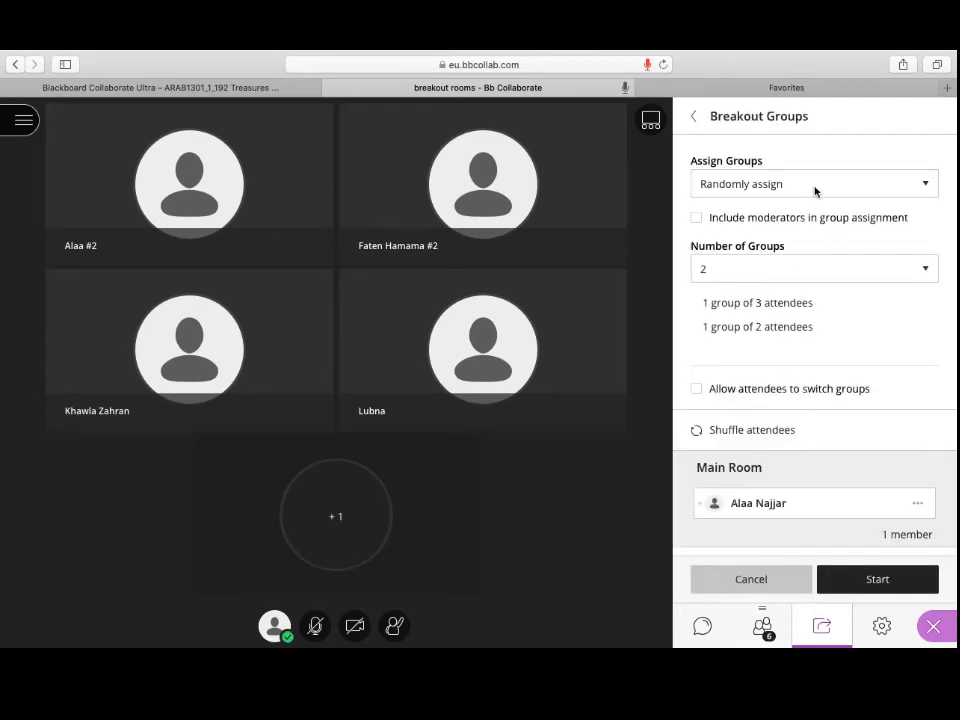
{"action": "left_click", "coordinate": [813, 183]}
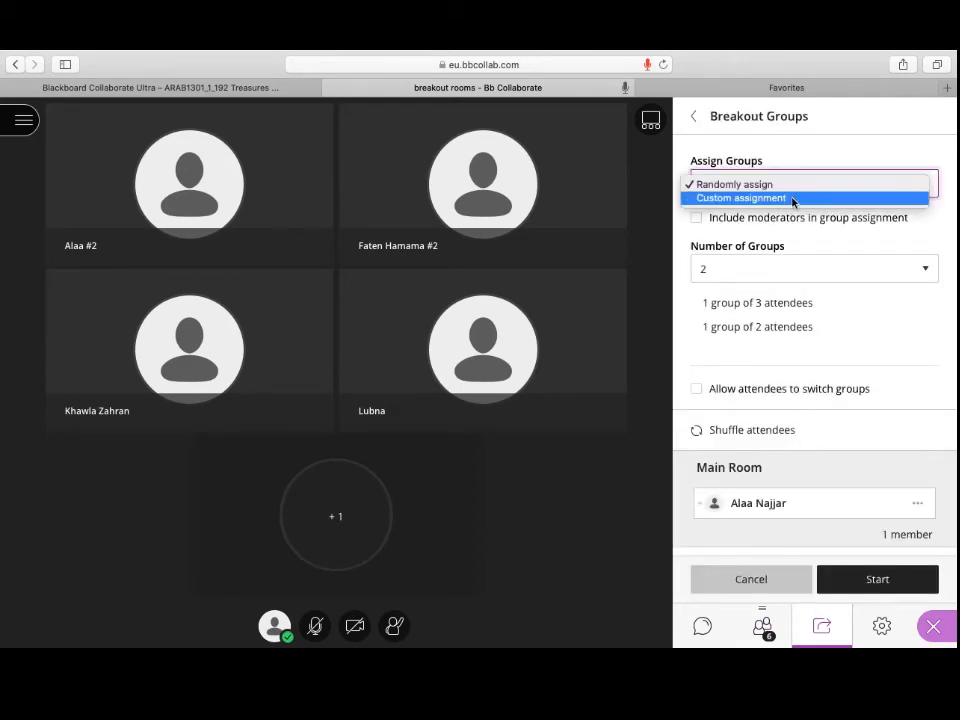
{"action": "left_click", "coordinate": [740, 197]}
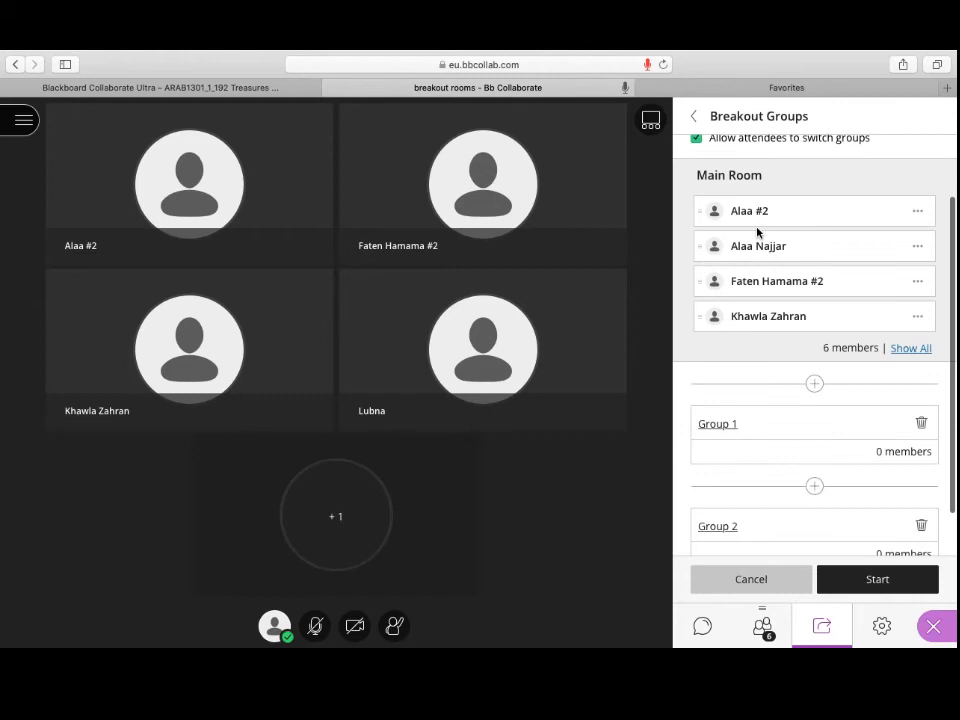
{"action": "mouse_move", "coordinate": [761, 223]}
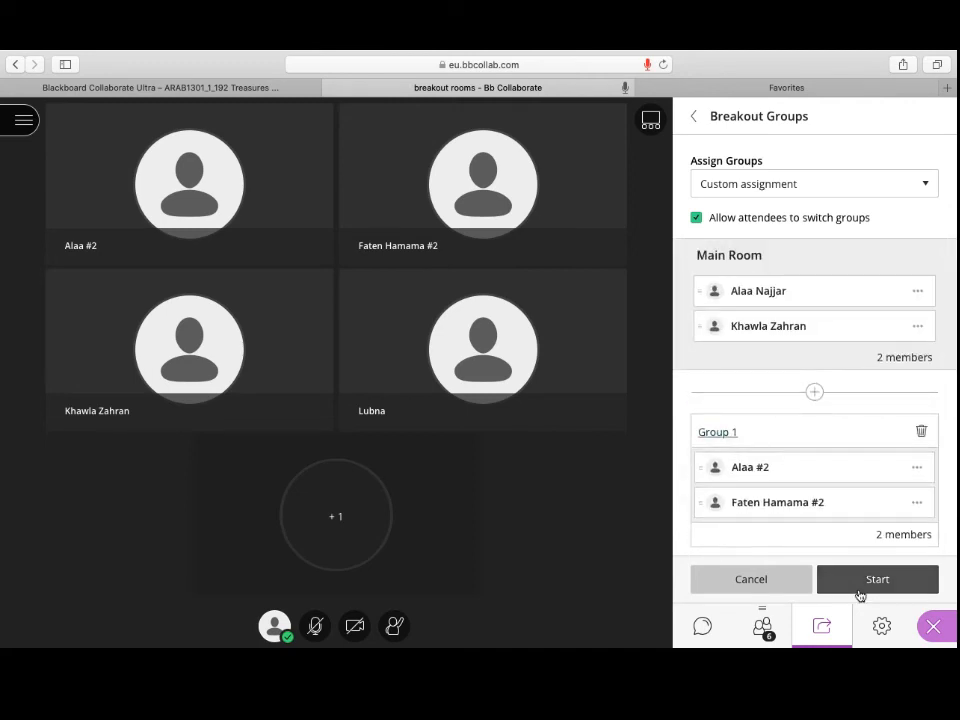
- Start the custom breakout groups, leaving one participant in the main room
{"action": "left_click", "coordinate": [877, 579]}
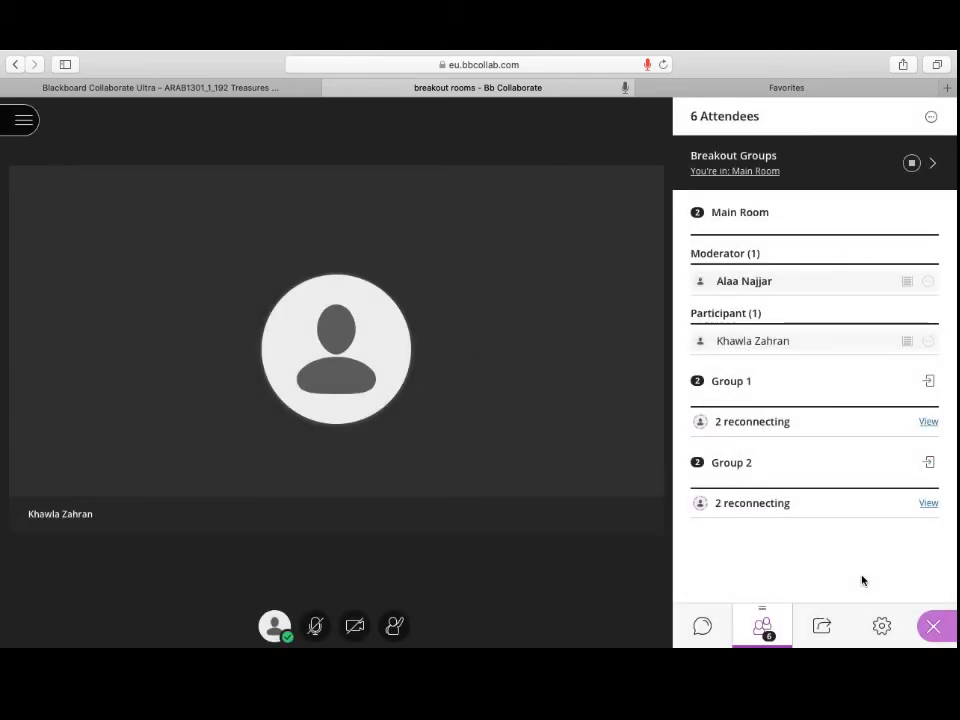
{"action": "mouse_move", "coordinate": [865, 487]}
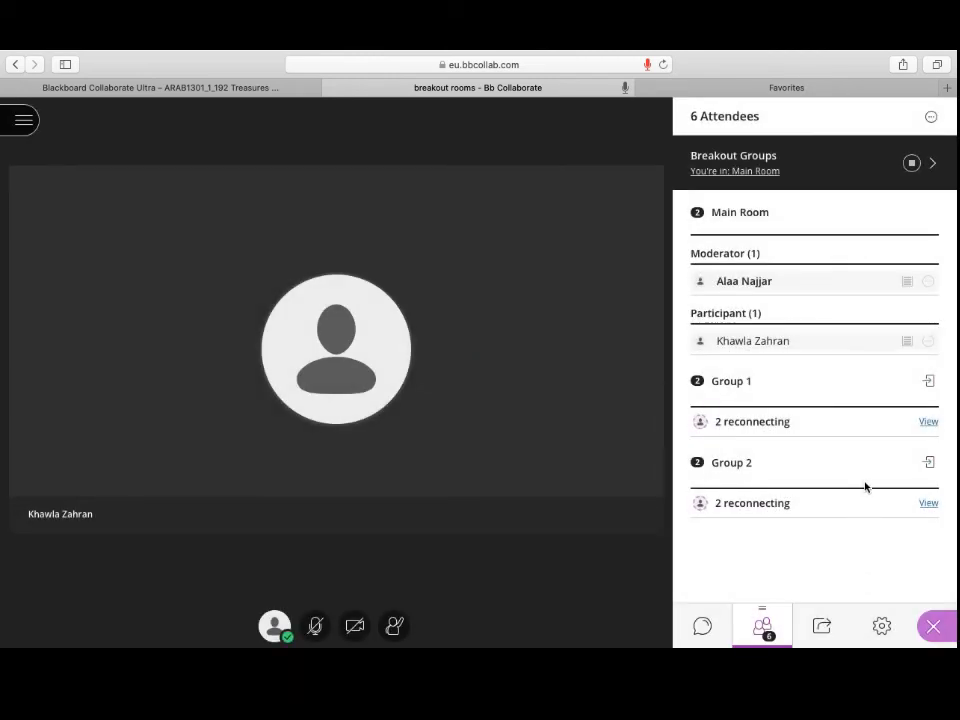